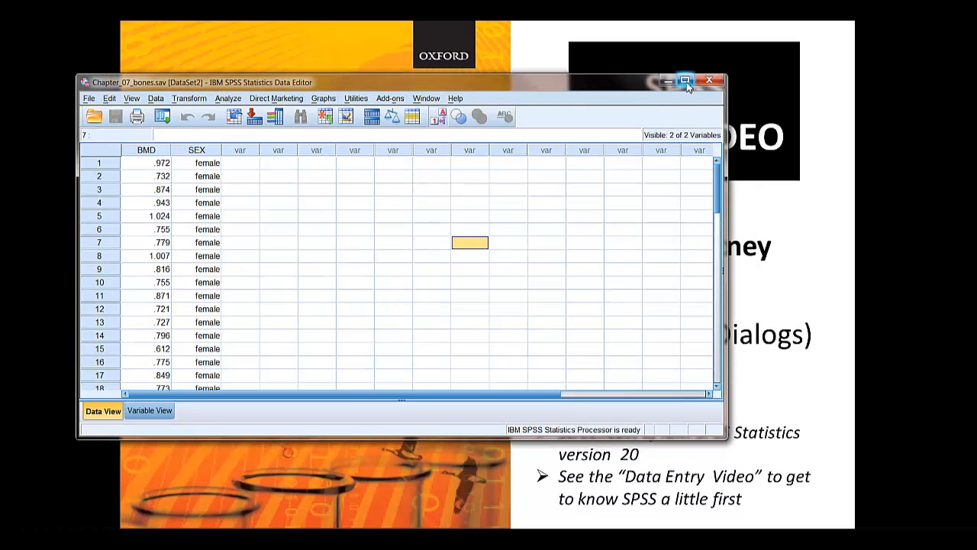
Maximize the Chapter_07_bones Data Editor window to full screen
left_click(683, 81)
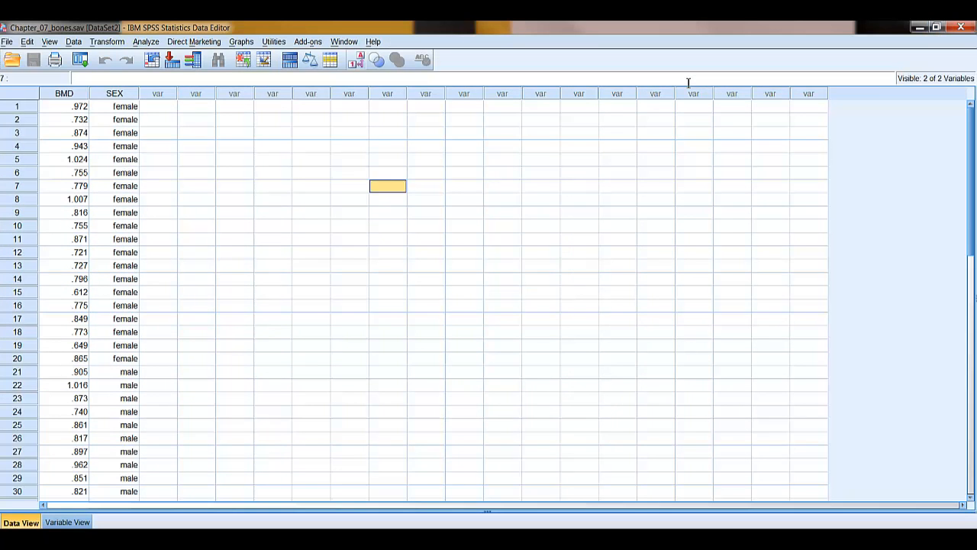
mouse_move(300, 262)
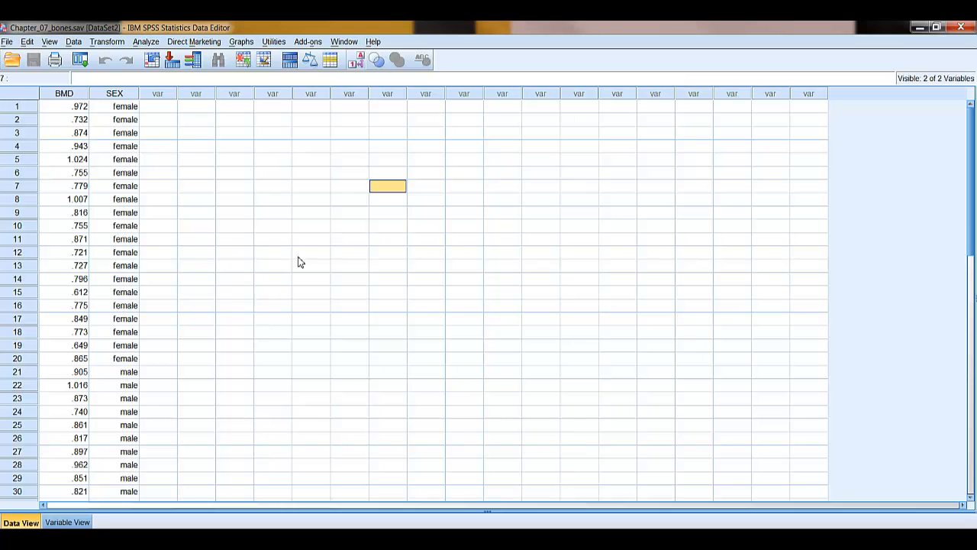
mouse_move(218, 179)
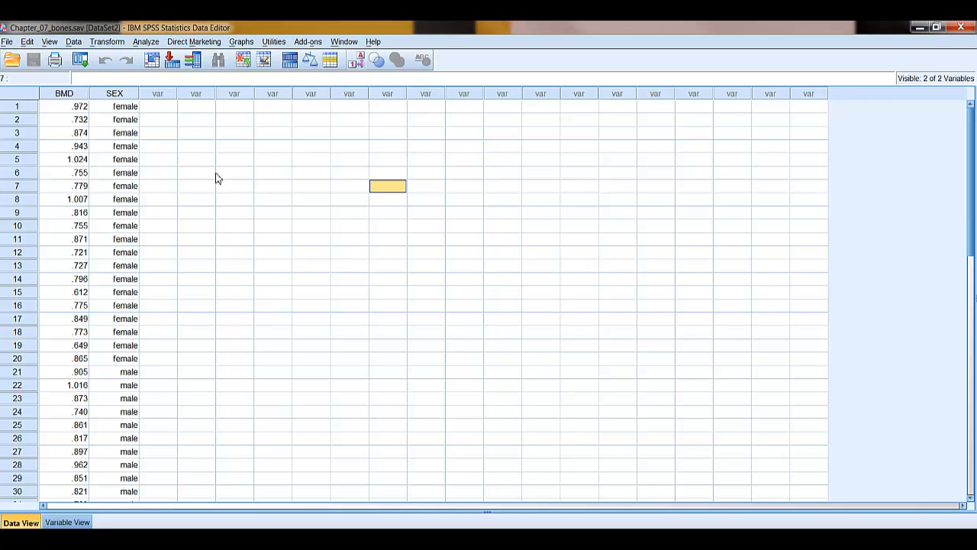
mouse_move(128, 76)
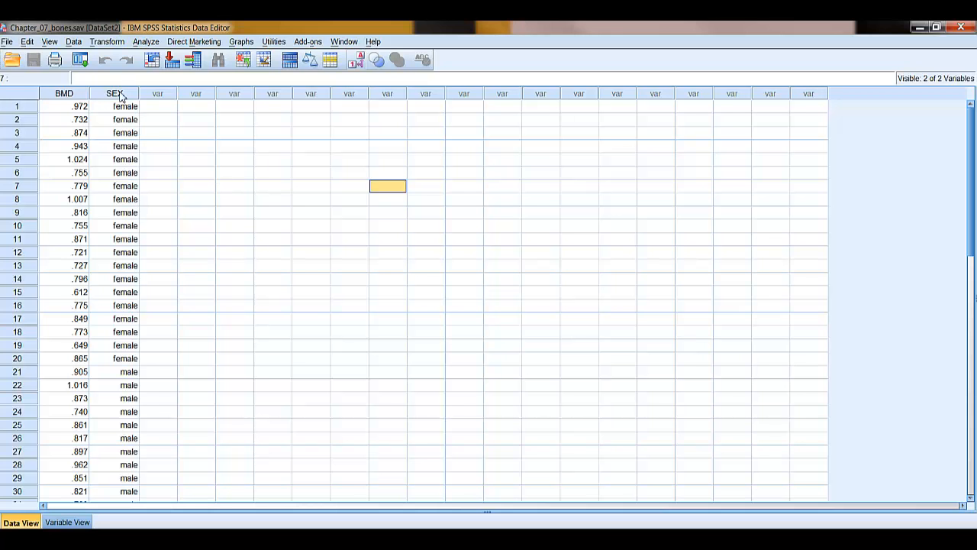
left_click(49, 41)
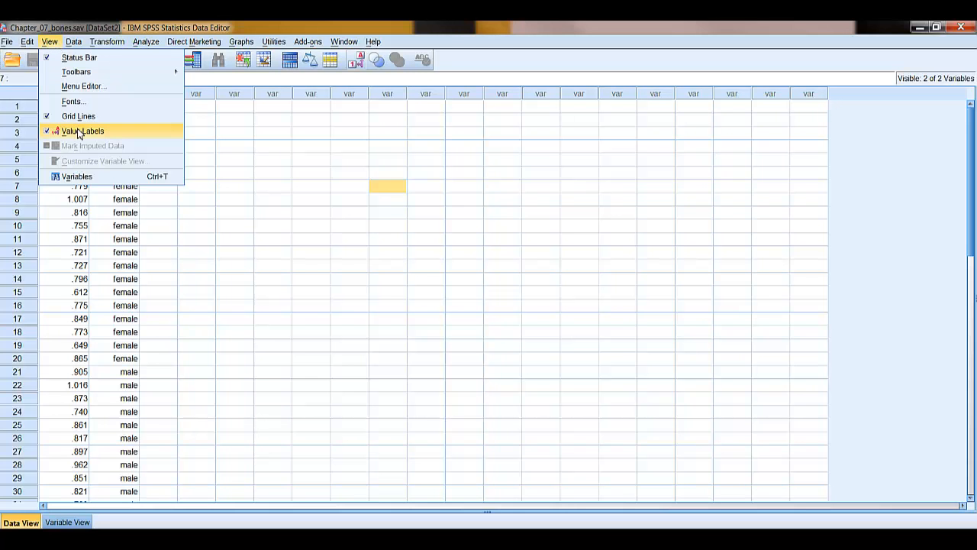
left_click(82, 130)
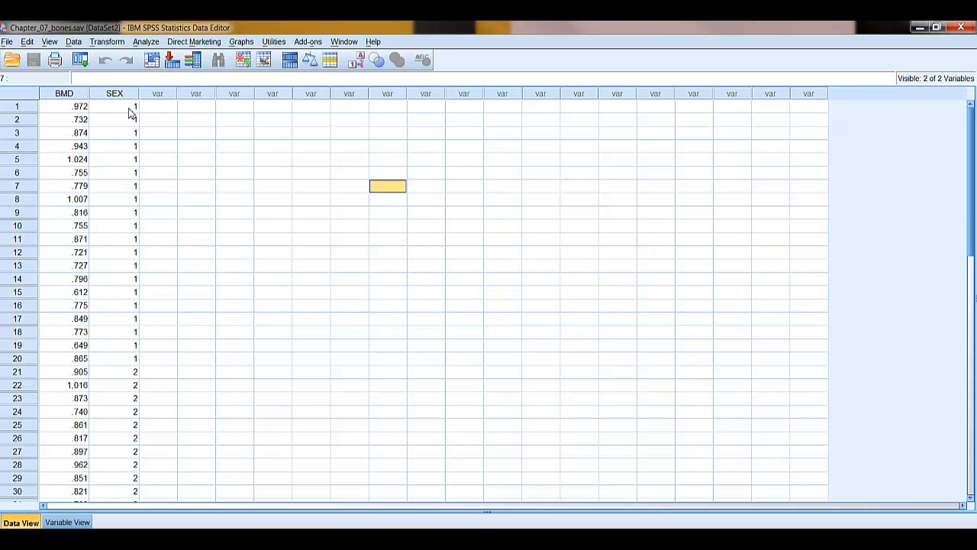
mouse_move(110, 371)
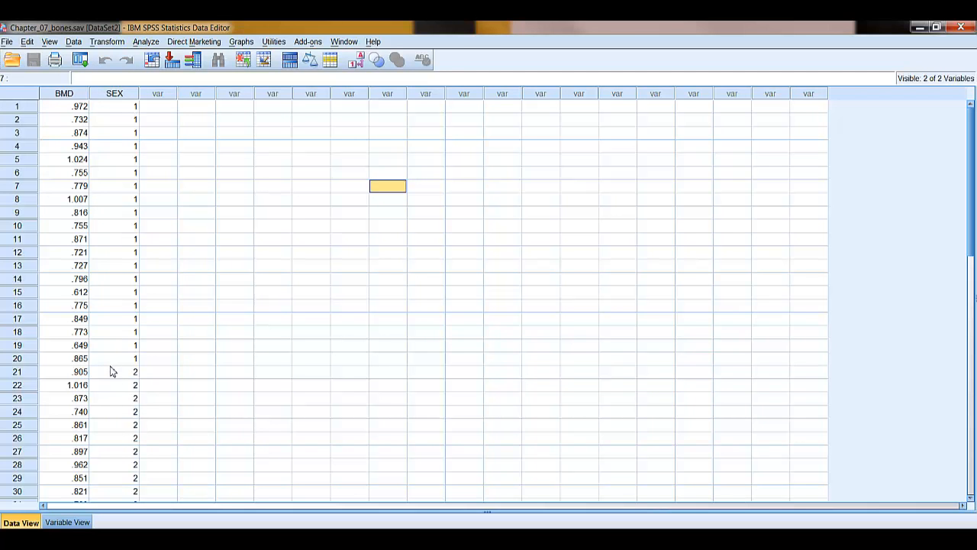
mouse_move(115, 74)
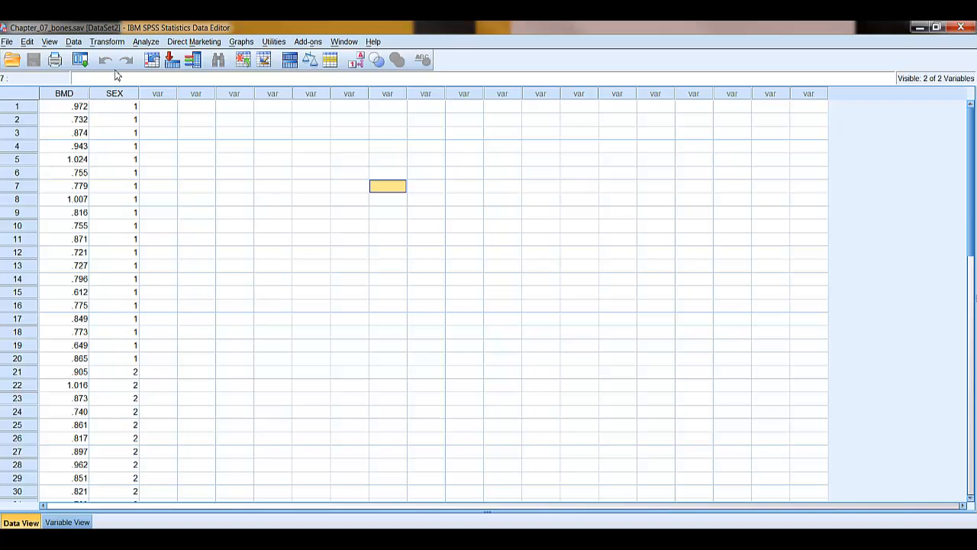
left_click(49, 42)
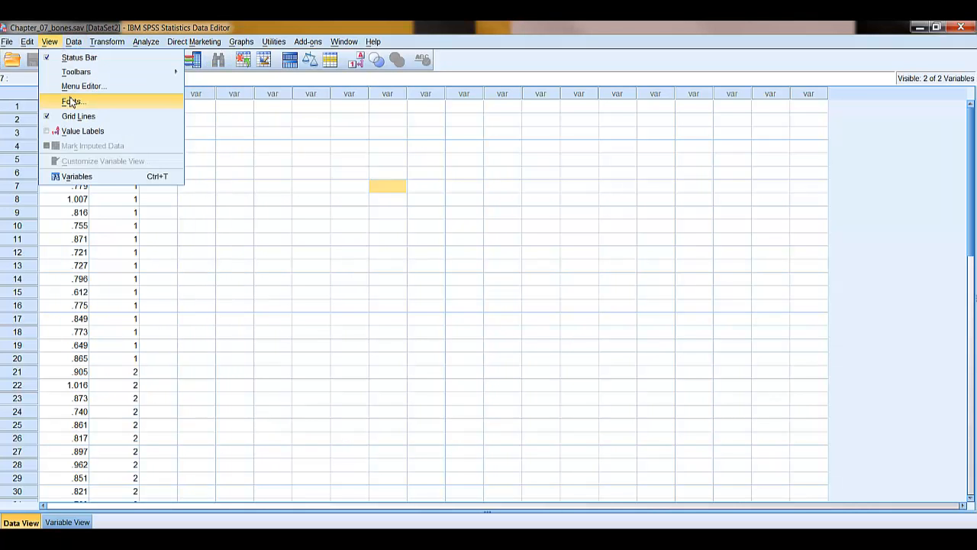
mouse_move(83, 130)
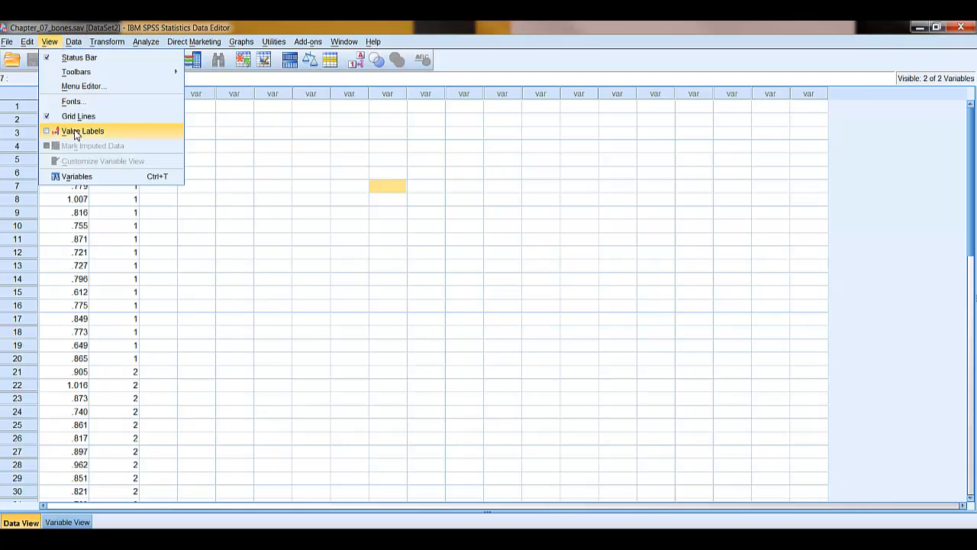
left_click(82, 130)
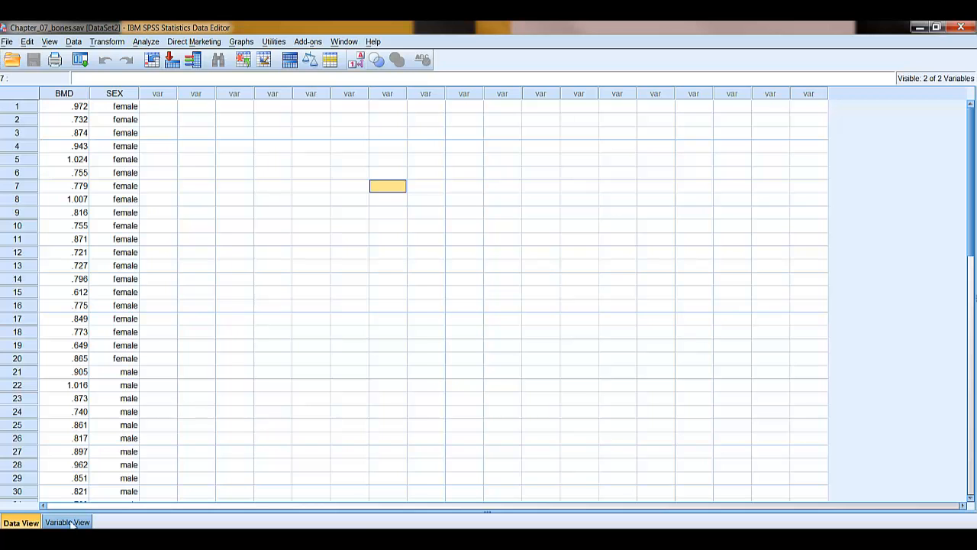
left_click(67, 521)
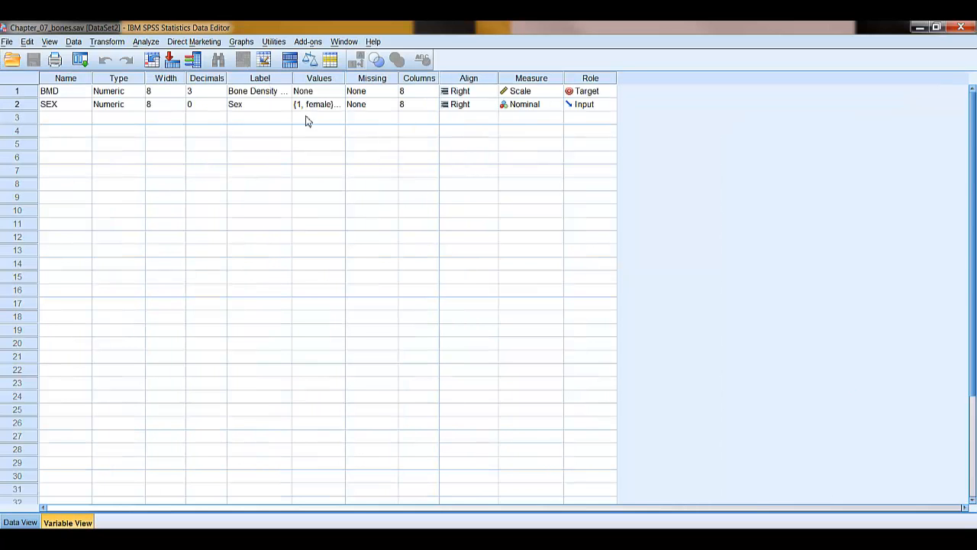
left_click(314, 104)
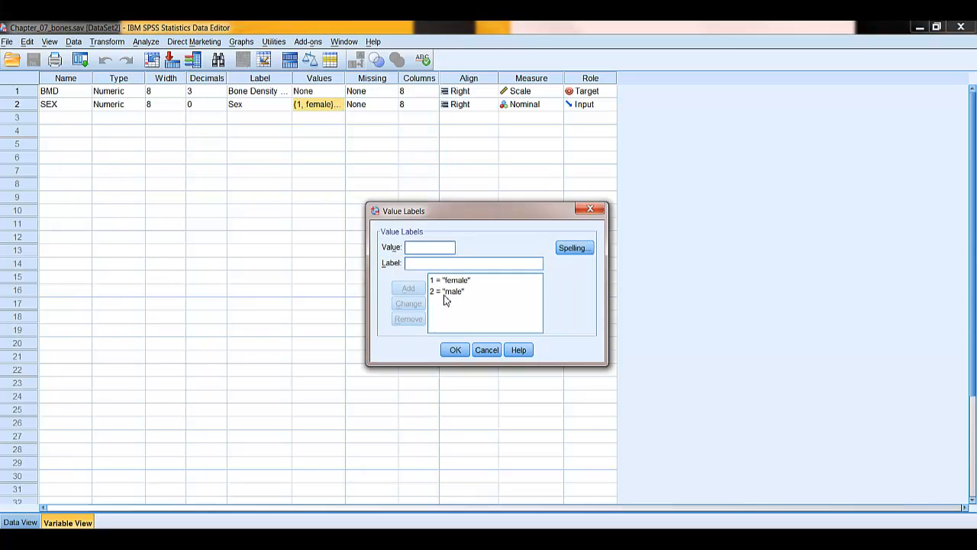
left_click(455, 350)
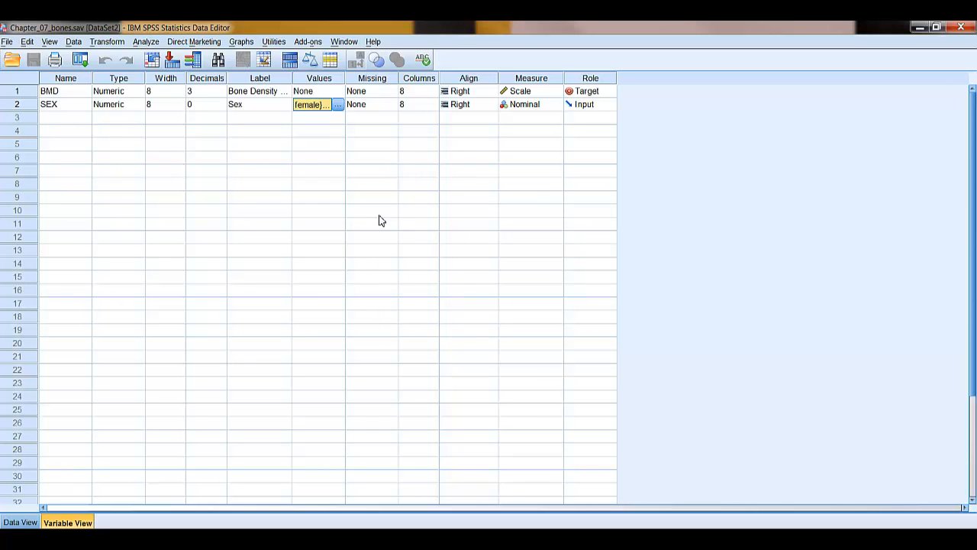
mouse_move(129, 128)
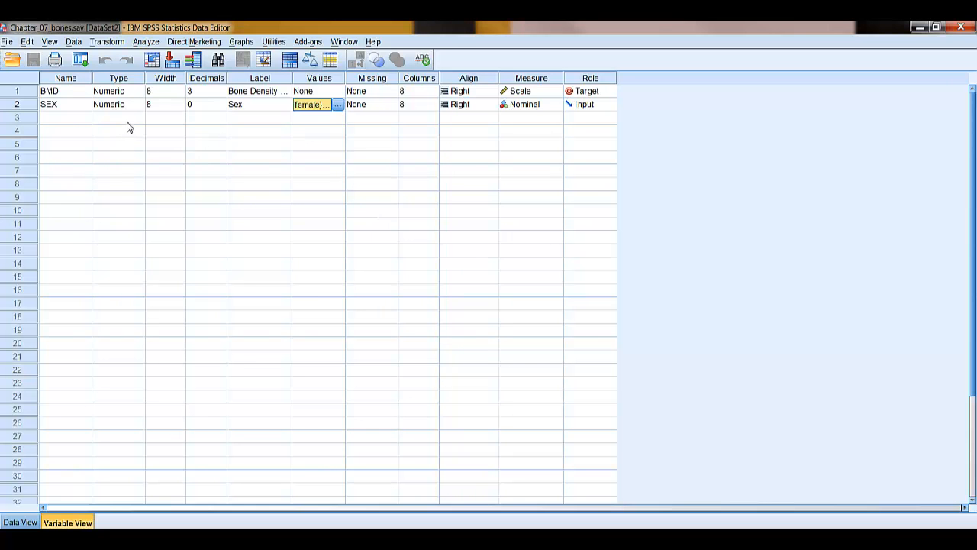
mouse_move(161, 110)
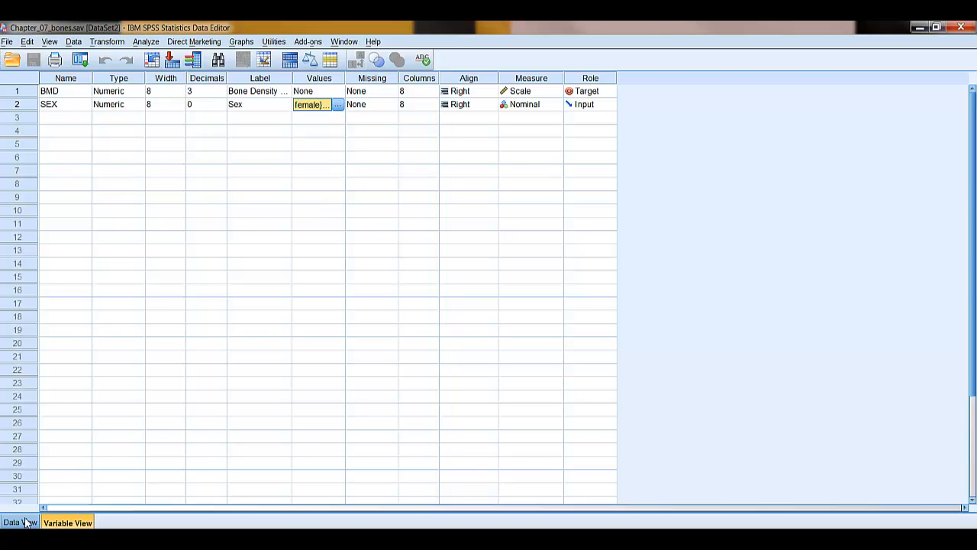
left_click(21, 522)
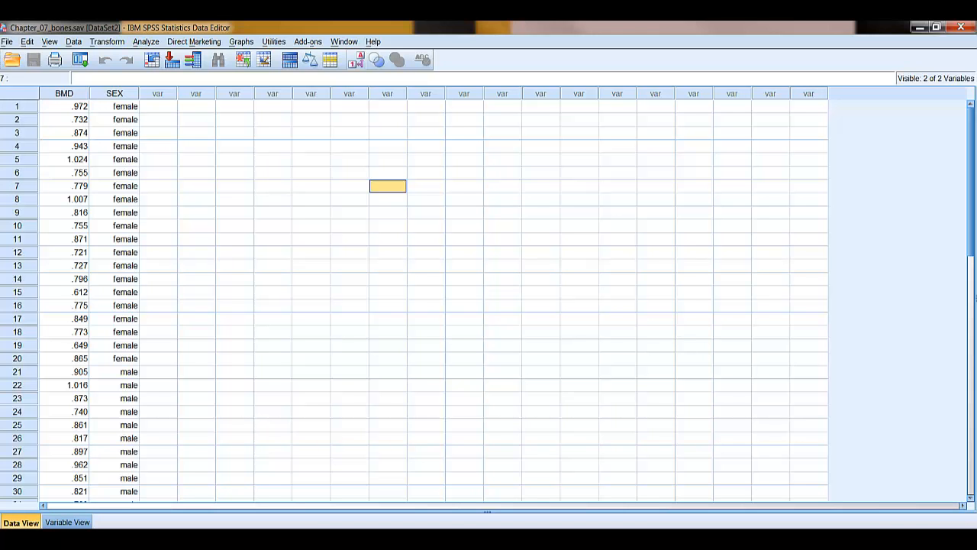
Bring up the Two-Independent-Samples Tests dialog from Analyze > Nonparametric Tests > Legacy Dialogs
left_click(145, 41)
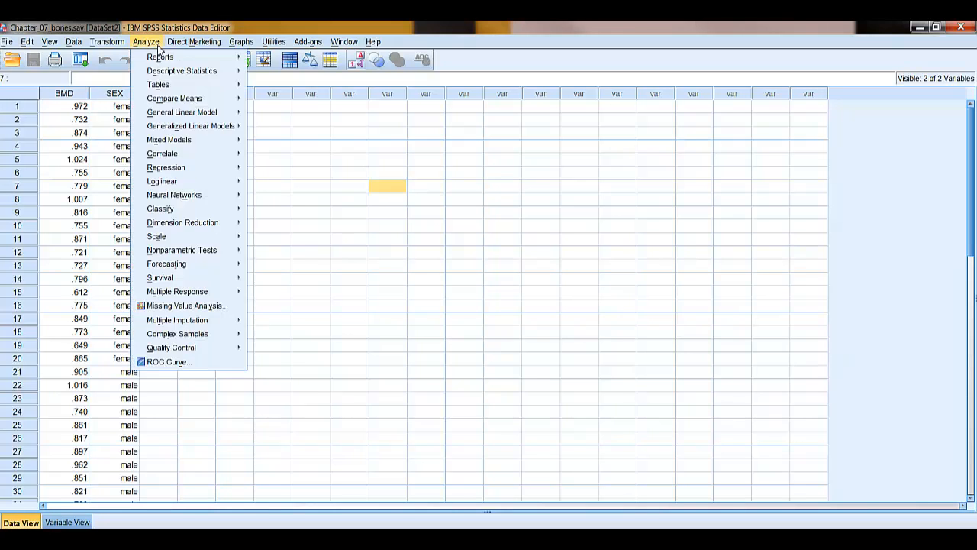
mouse_move(182, 250)
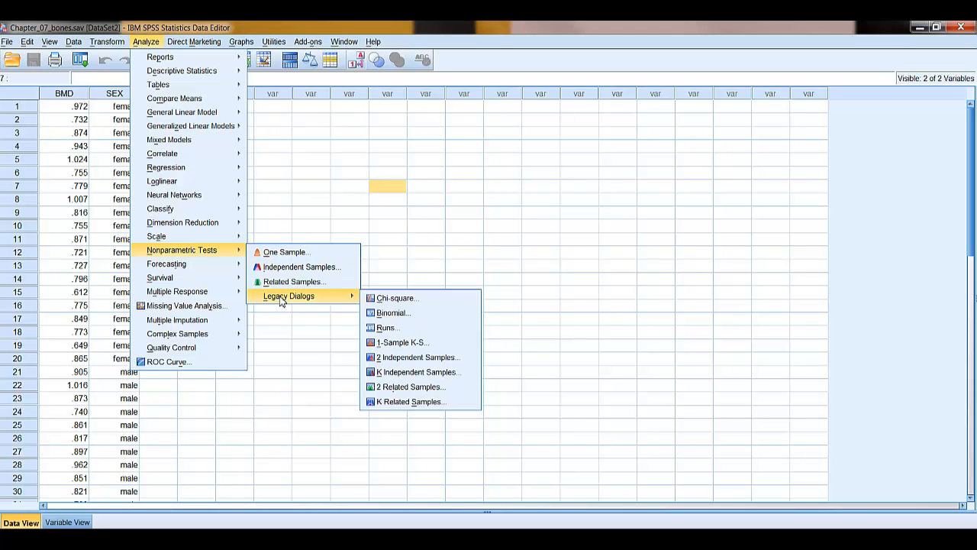
mouse_move(334, 297)
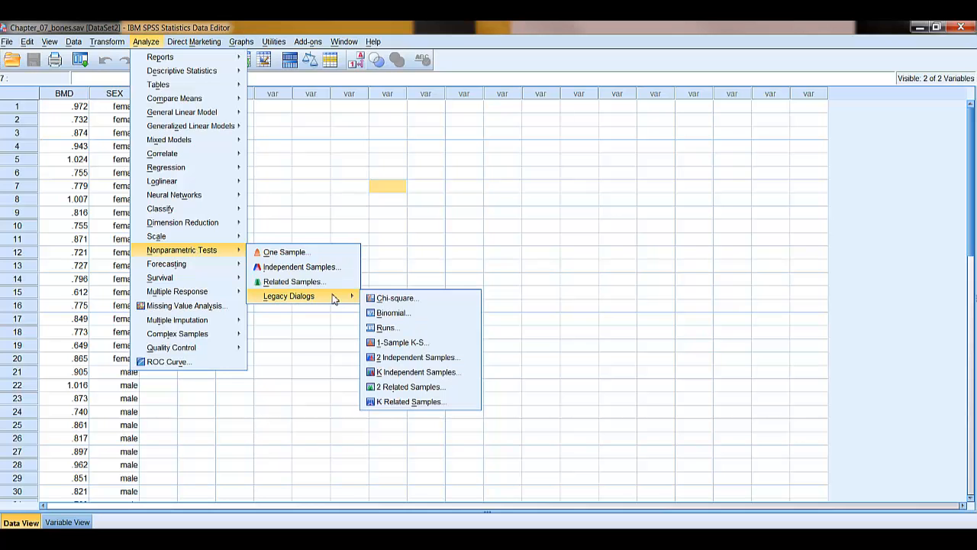
mouse_move(416, 357)
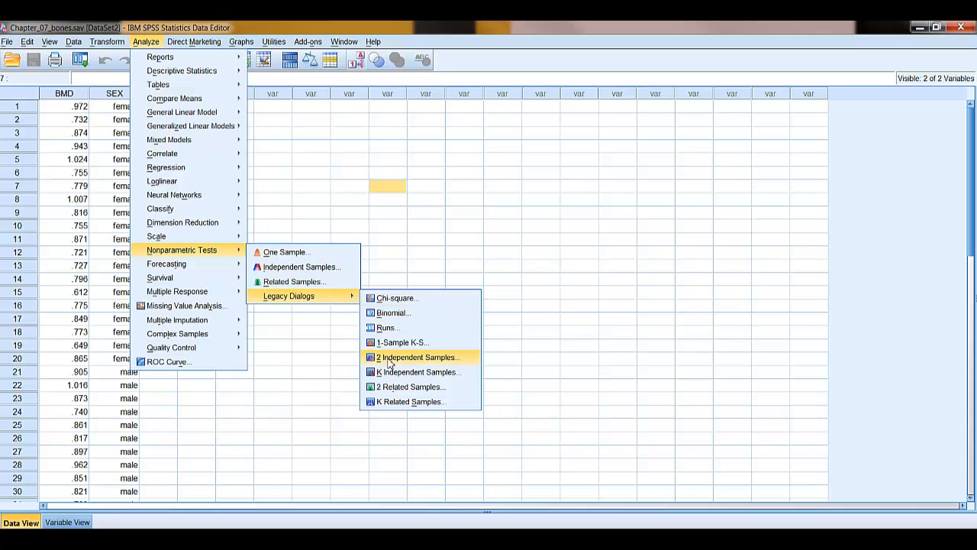
left_click(416, 356)
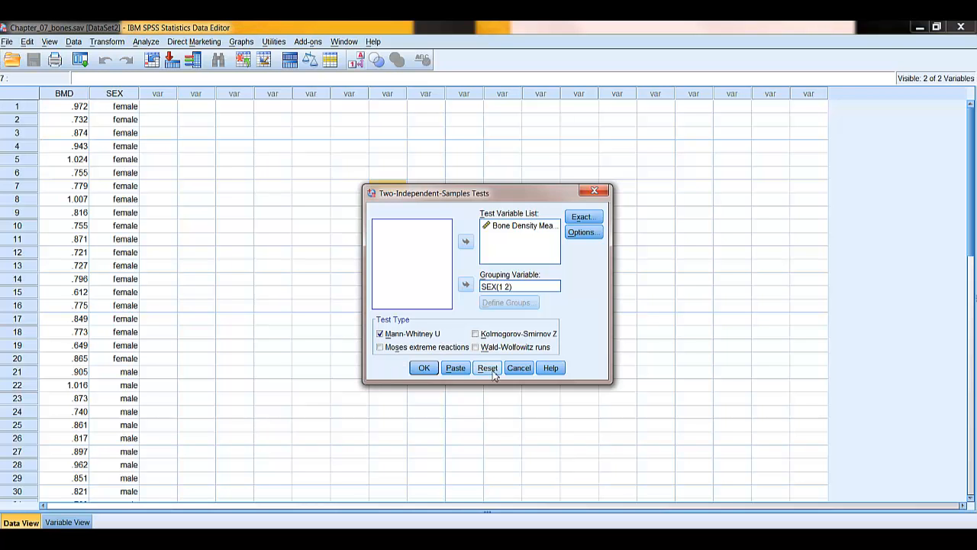
Reset the dialog, then set Bone Density as test variable and Sex as grouping variable
left_click(487, 367)
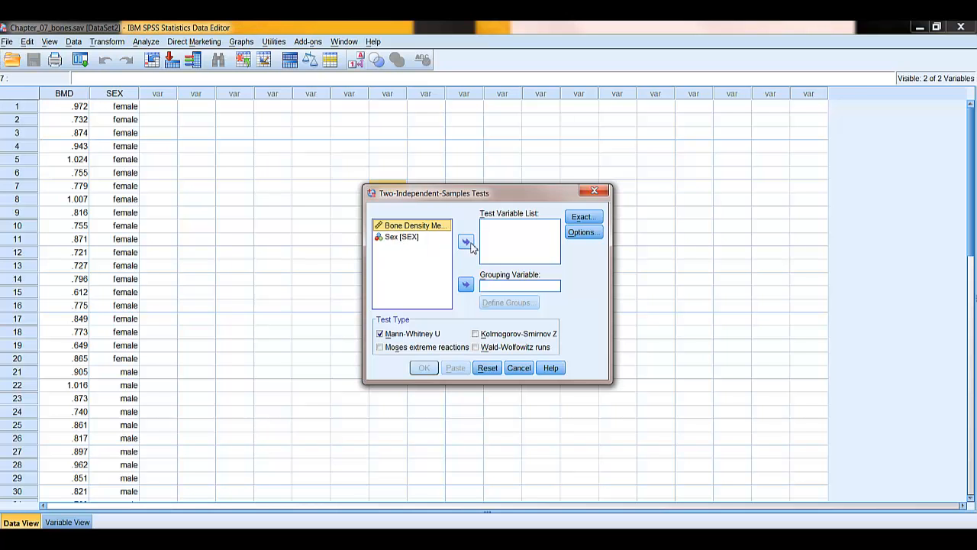
left_click(466, 241)
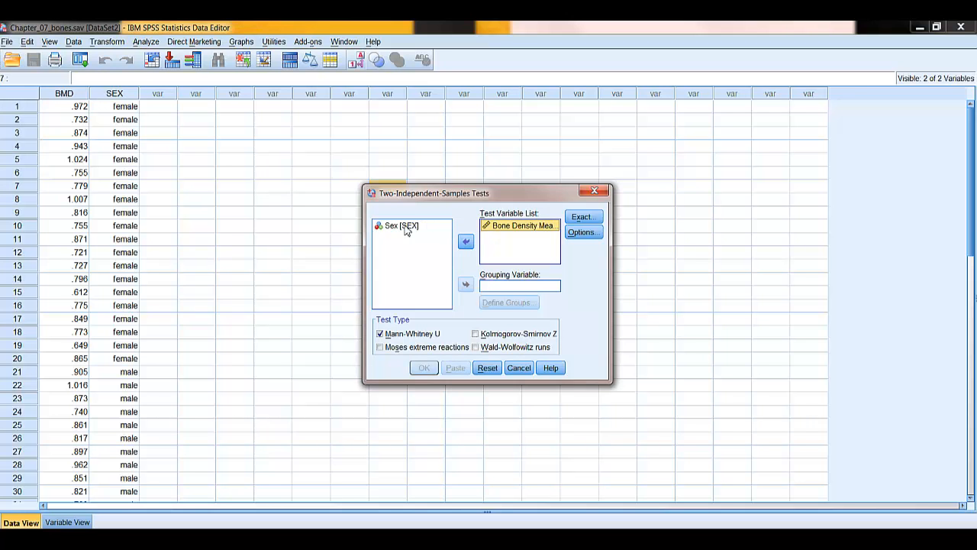
left_click(403, 225)
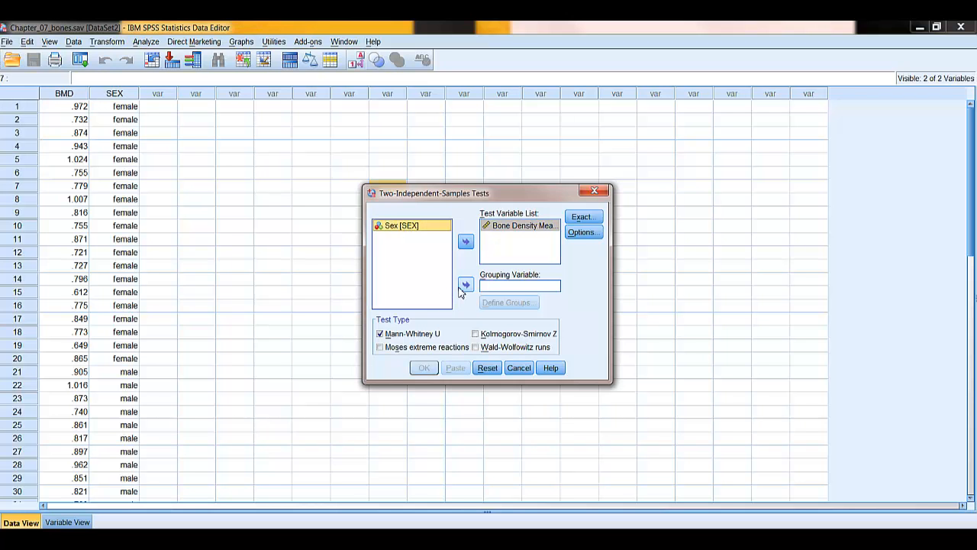
left_click(466, 284)
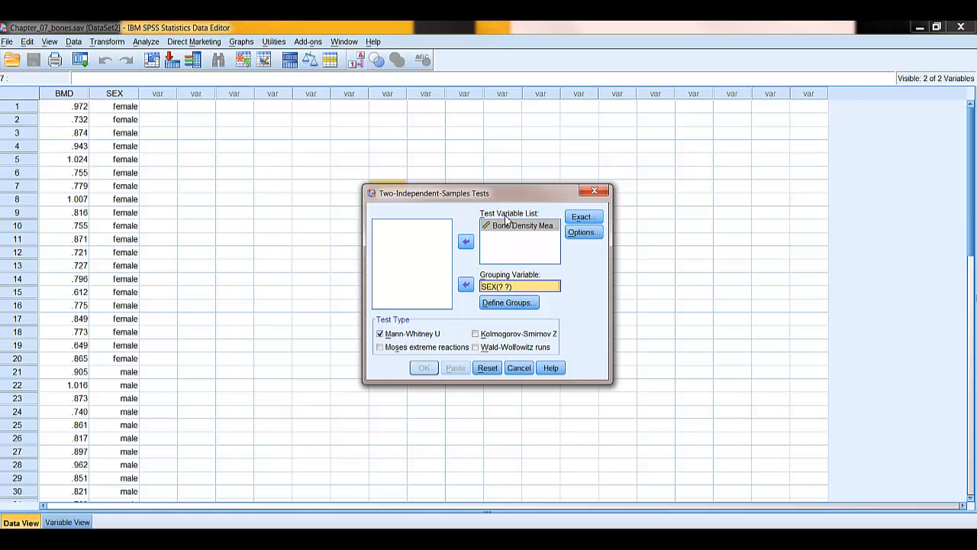
mouse_move(510, 225)
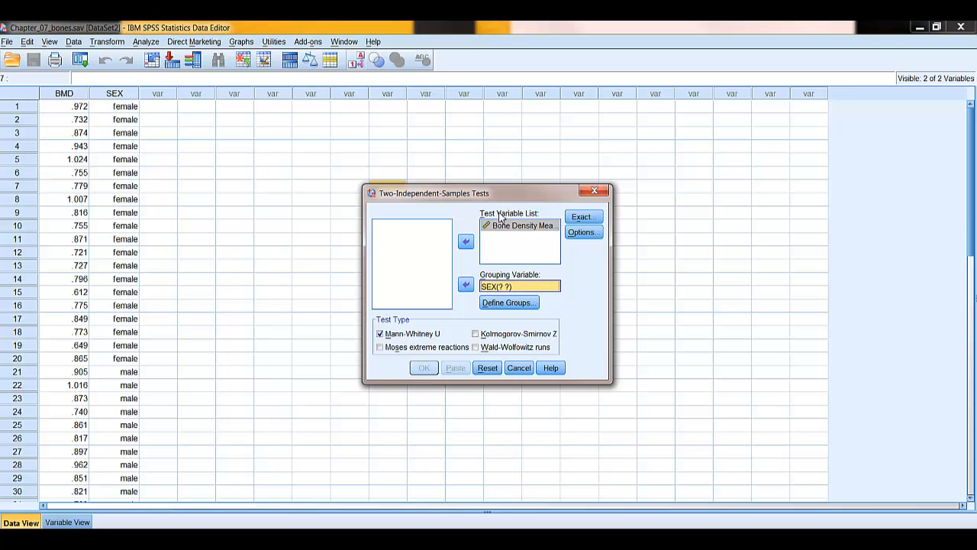
mouse_move(496, 250)
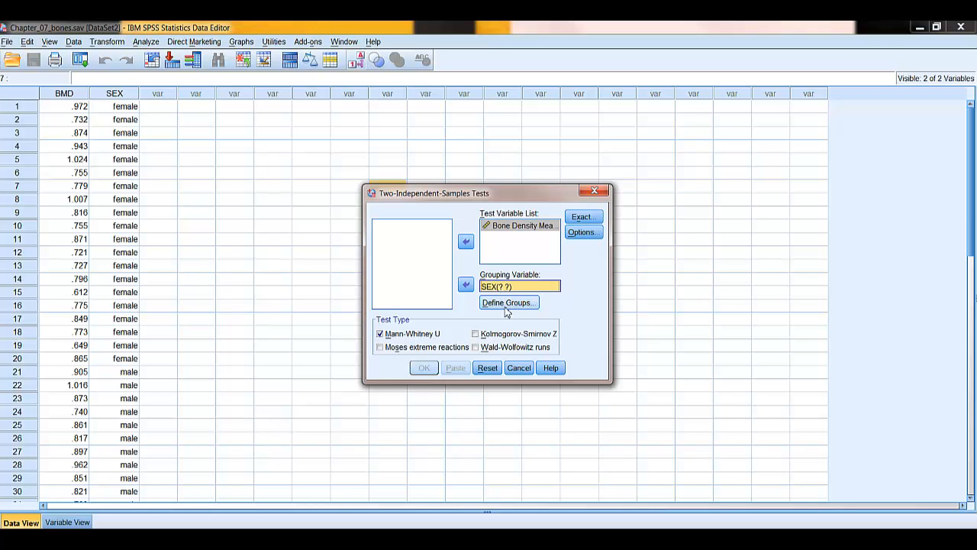
Define Sex groups as 1 and 2 and run the Mann-Whitney U test
left_click(508, 302)
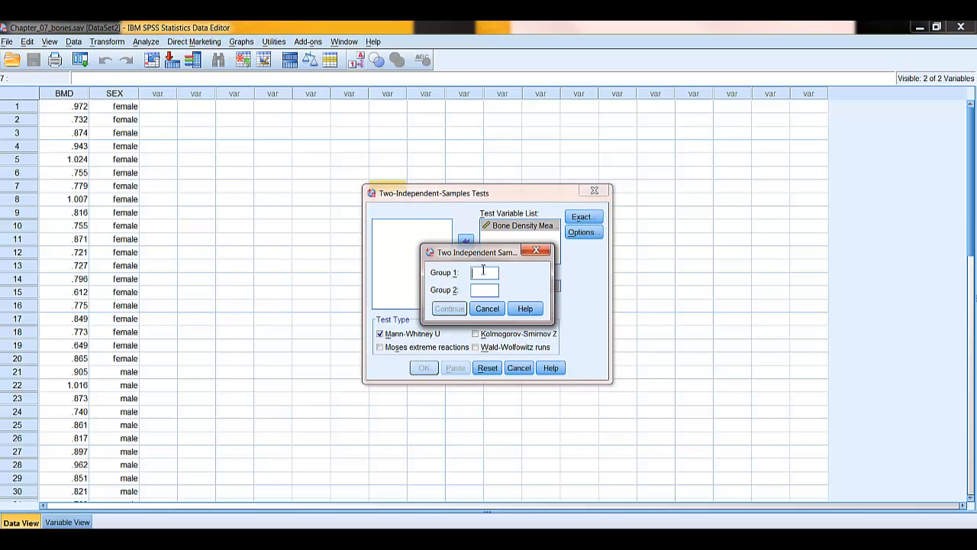
type("1")
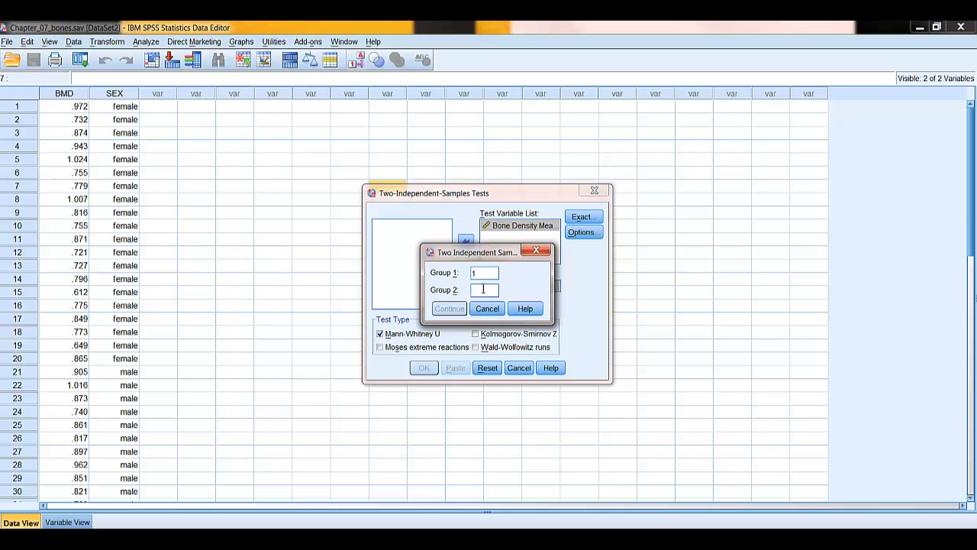
type("2")
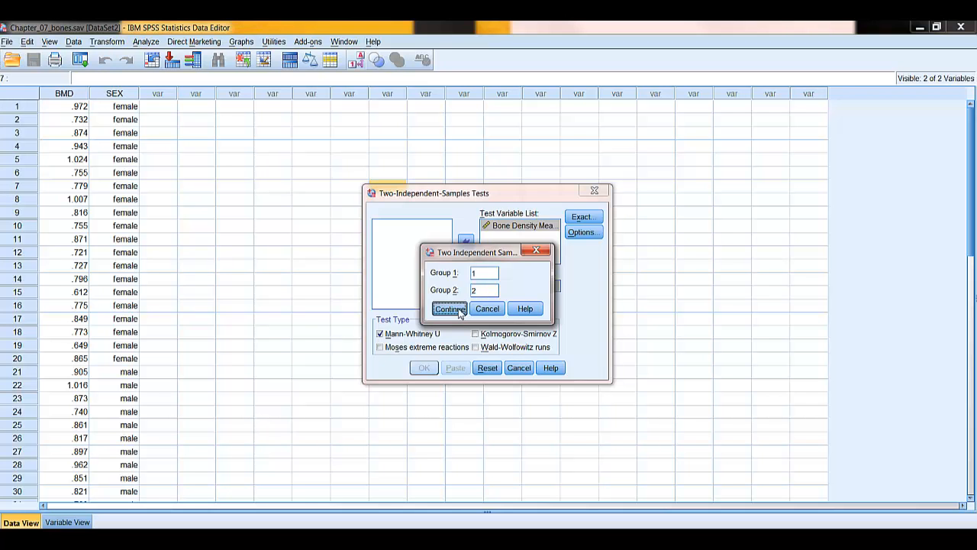
left_click(450, 308)
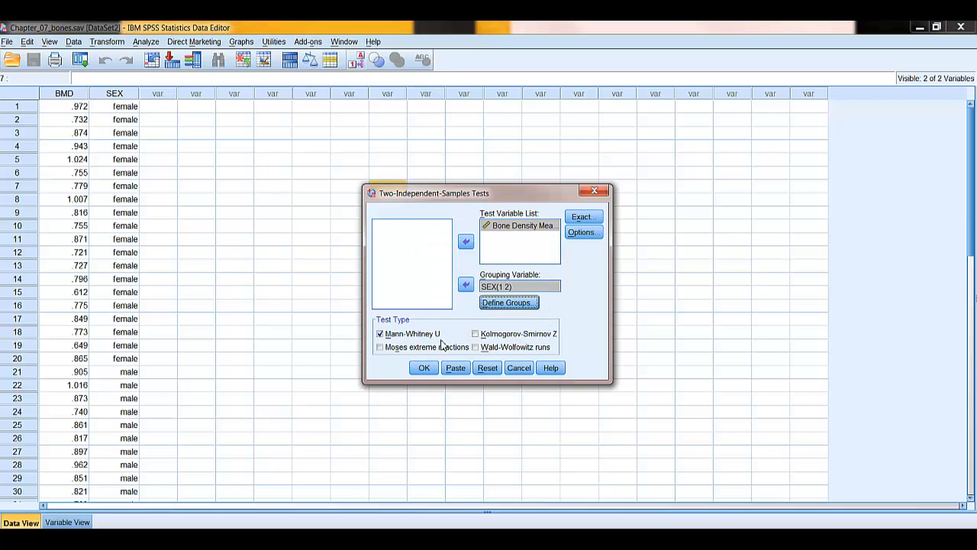
mouse_move(416, 347)
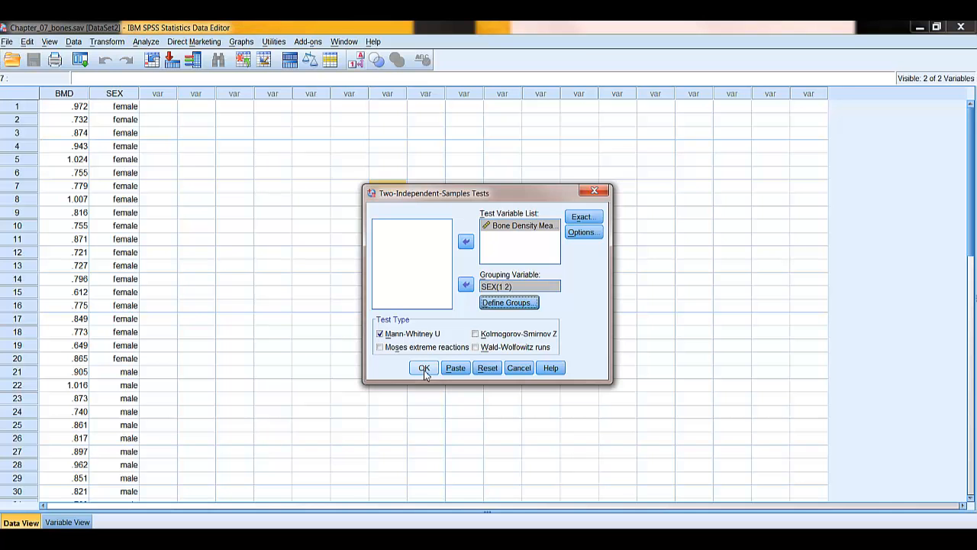
left_click(424, 367)
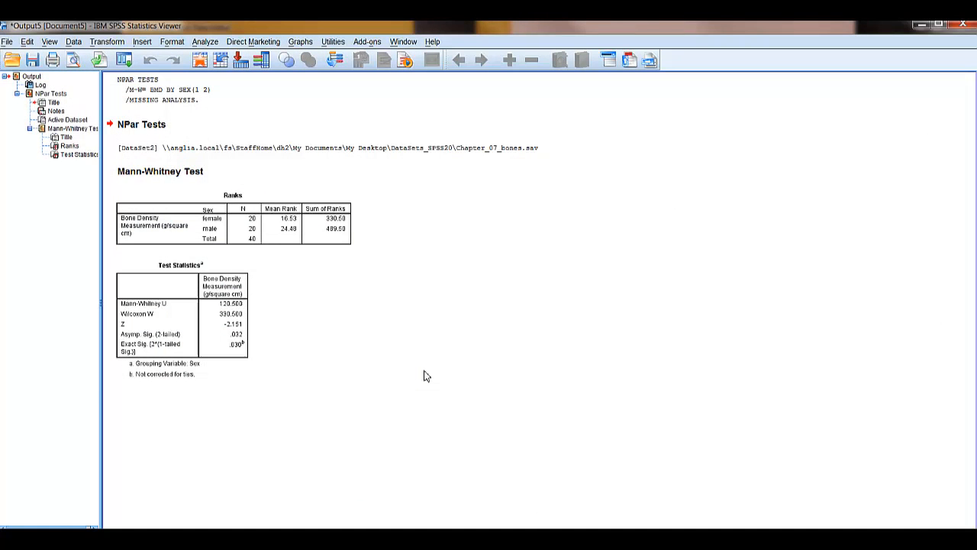
left_click(252, 221)
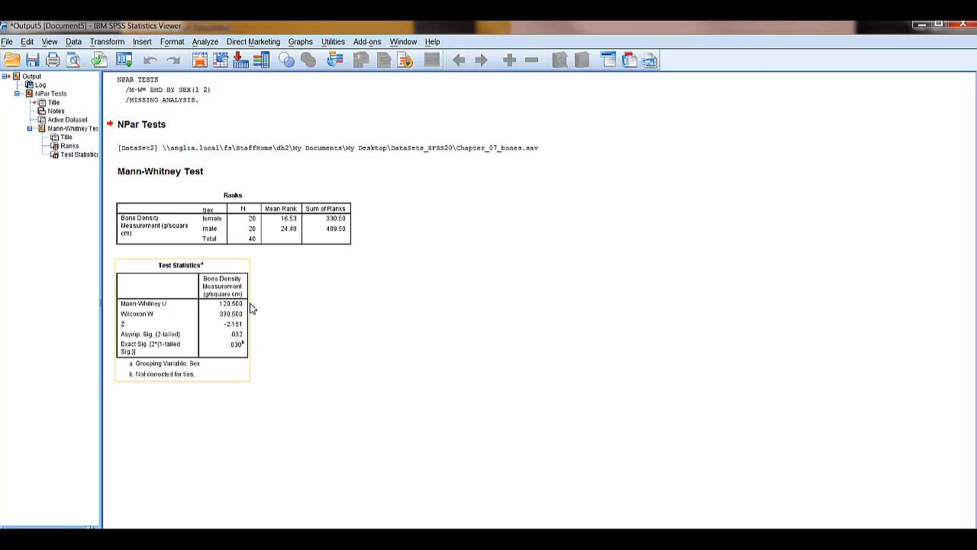
mouse_move(250, 304)
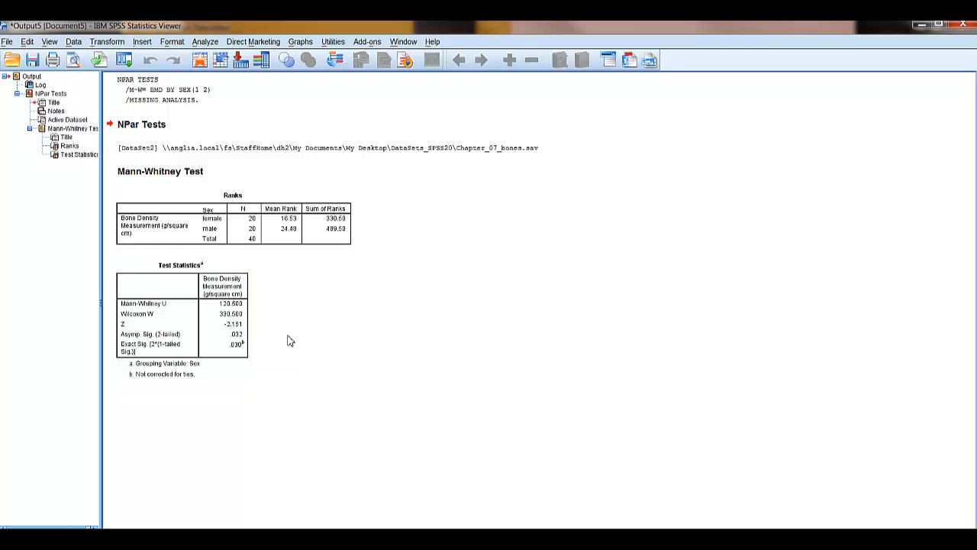
mouse_move(320, 333)
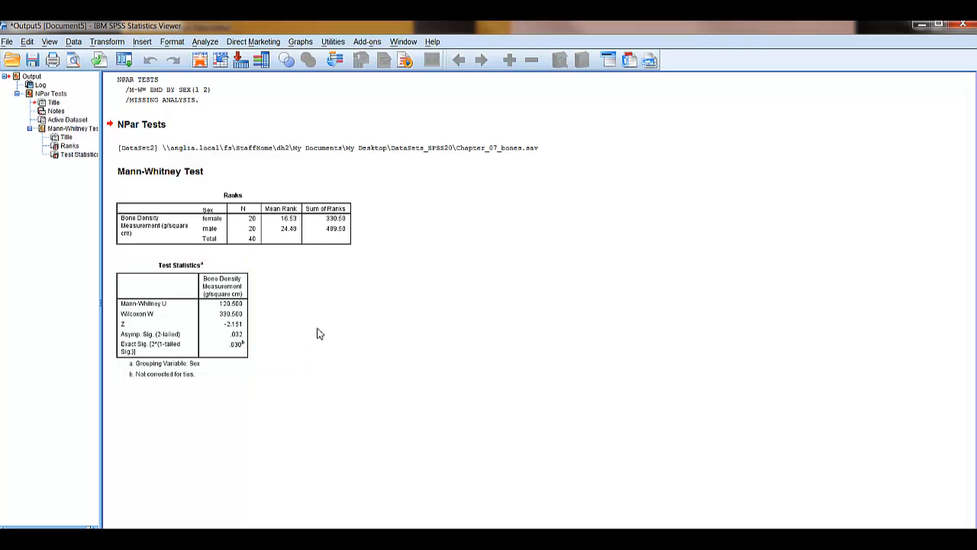